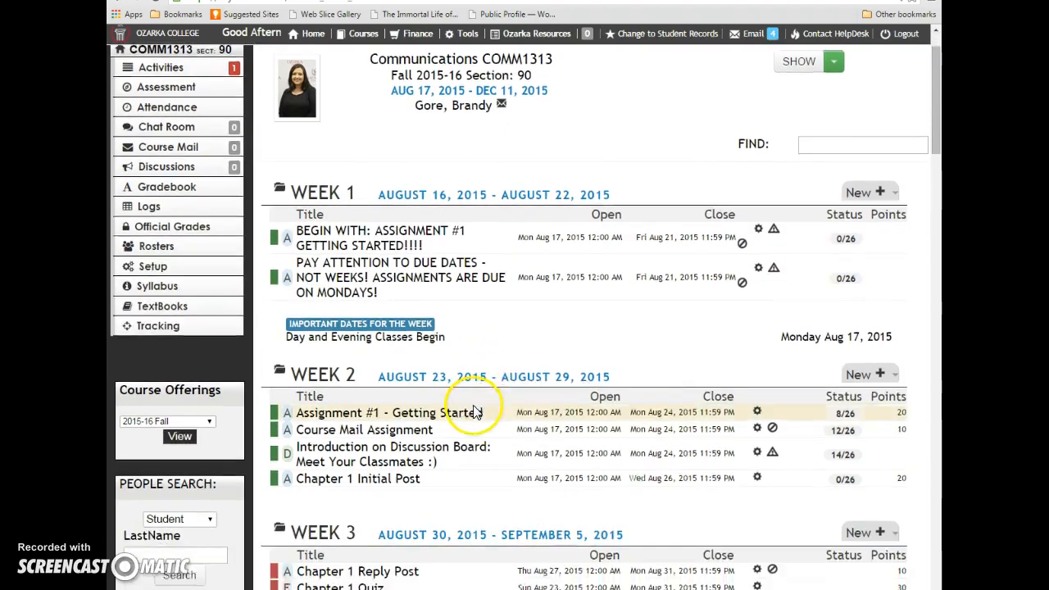
# Step: Open the Week 2 Chapter 1 Initial Post and scroll through its instructions and Aug 26 deadline
pyautogui.scroll(-3)
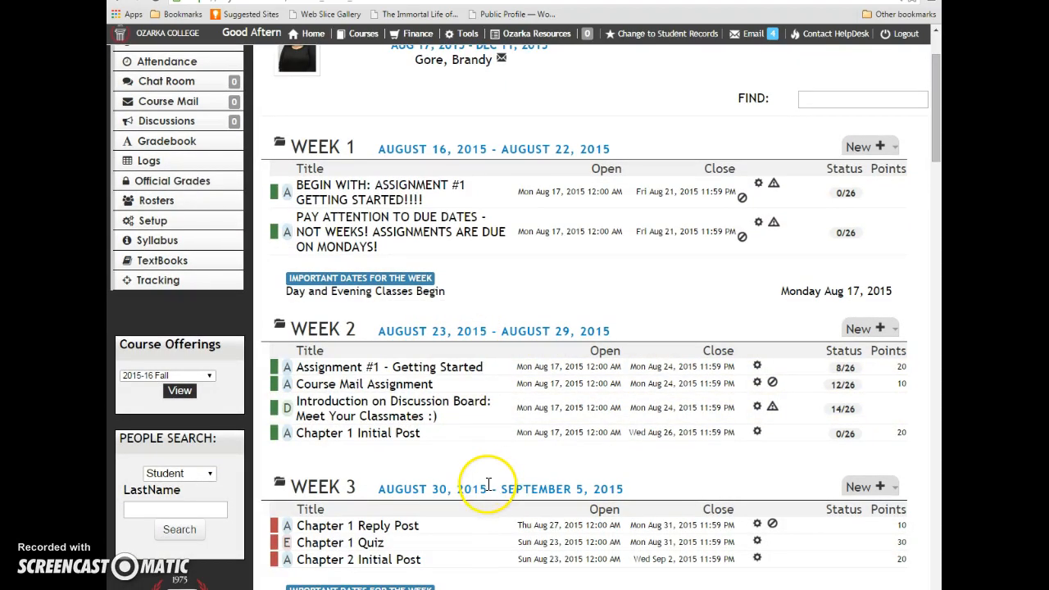
pyautogui.click(358, 433)
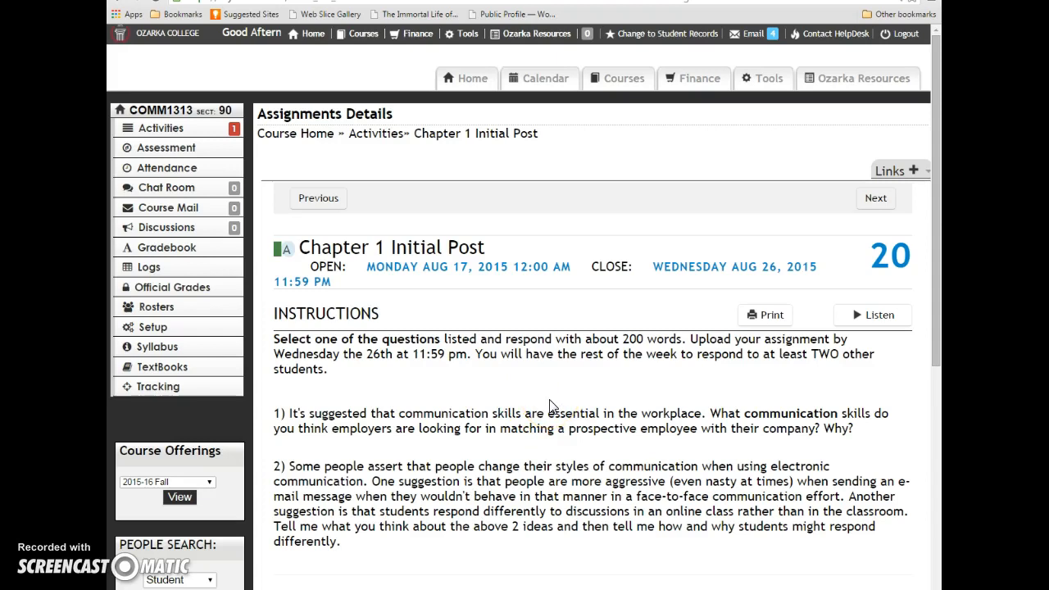
pyautogui.moveTo(549, 407)
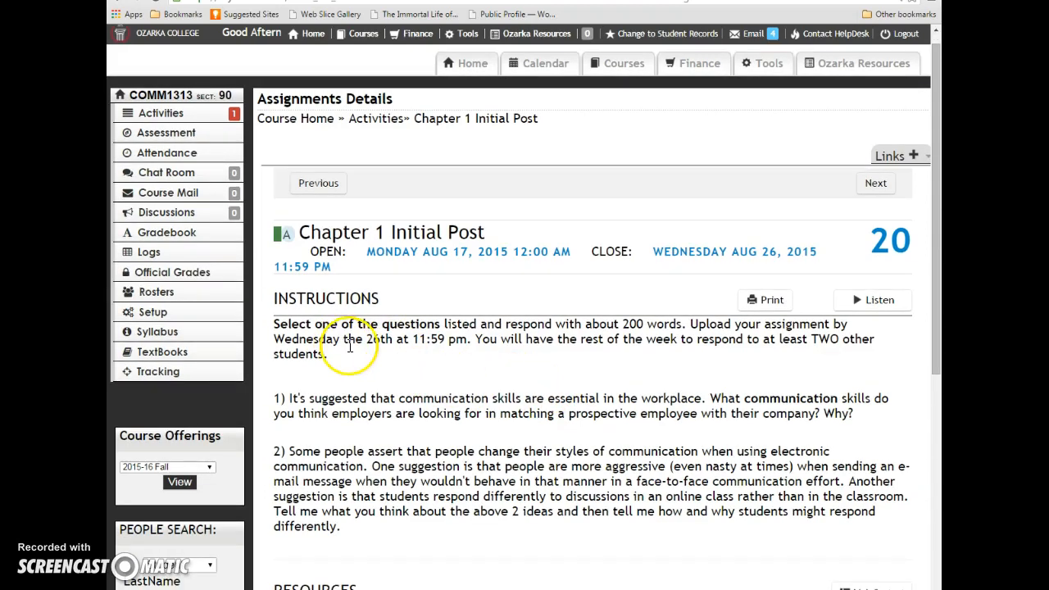
pyautogui.moveTo(455, 359)
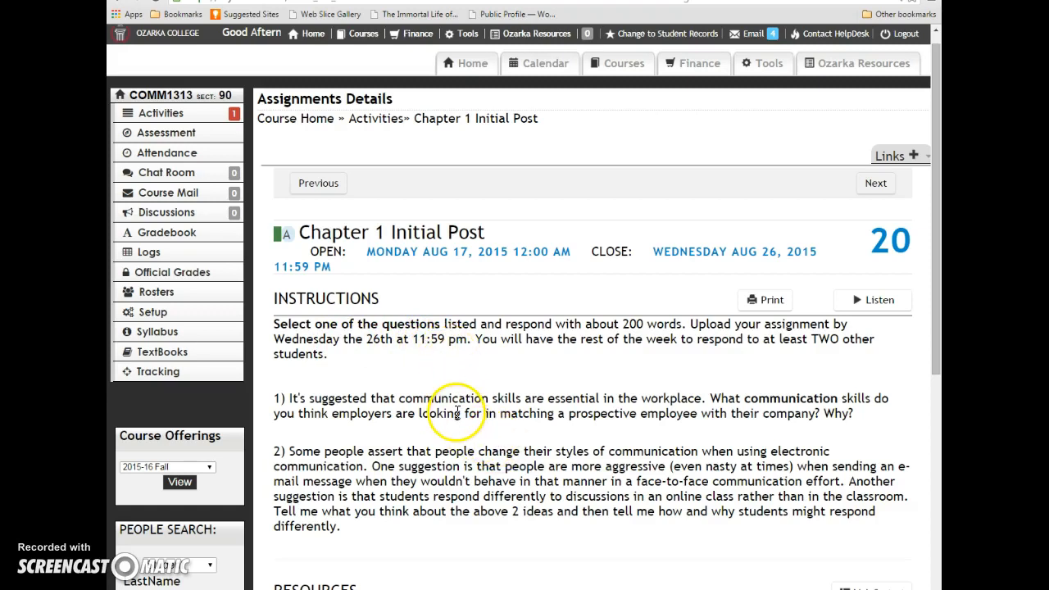
pyautogui.scroll(-3)
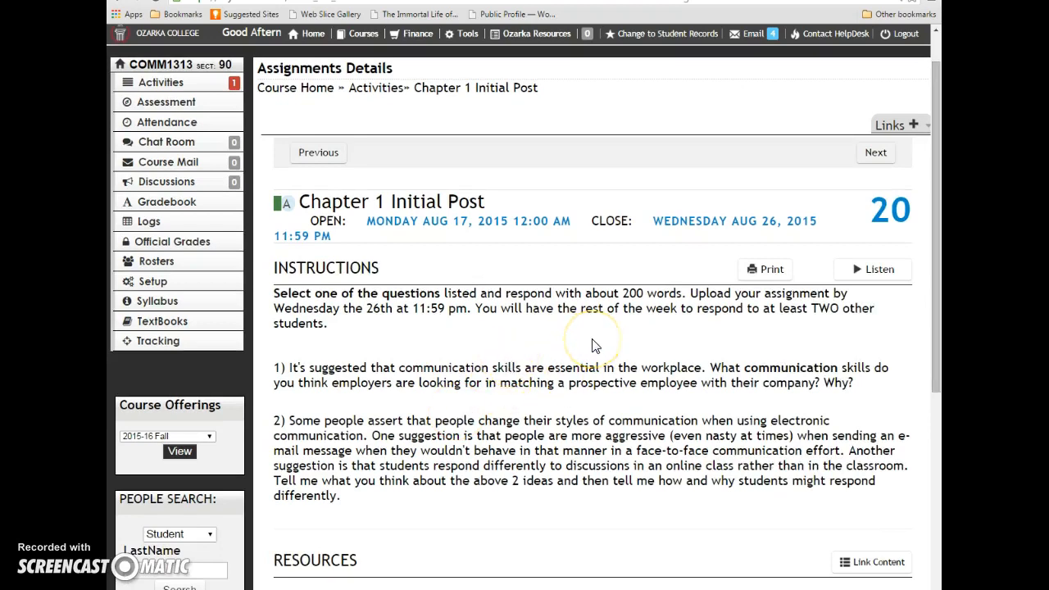
pyautogui.moveTo(901, 196)
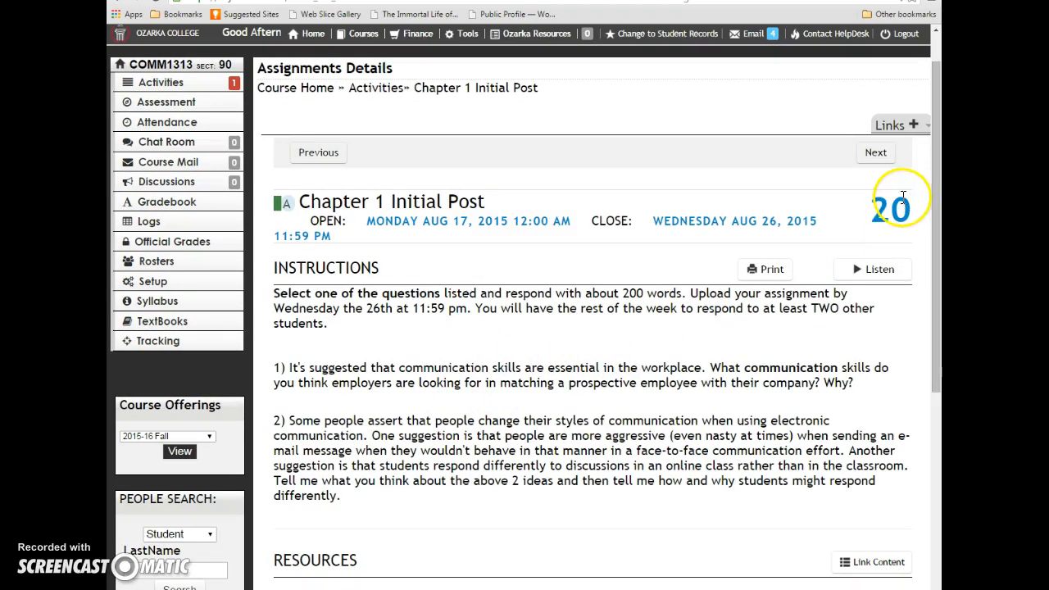
pyautogui.moveTo(594, 328)
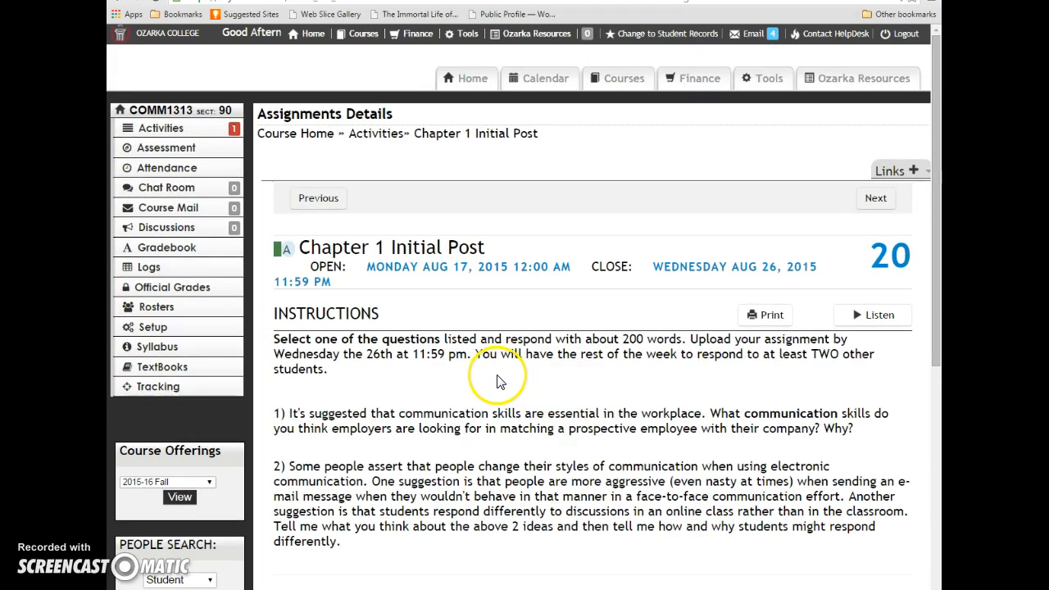
pyautogui.moveTo(516, 376)
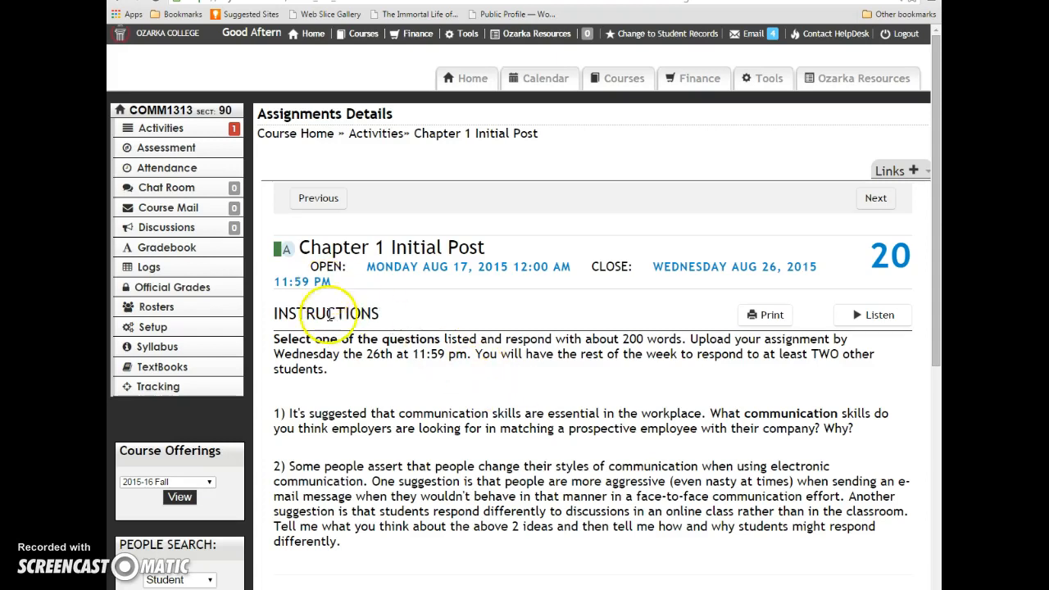
pyautogui.moveTo(470, 476)
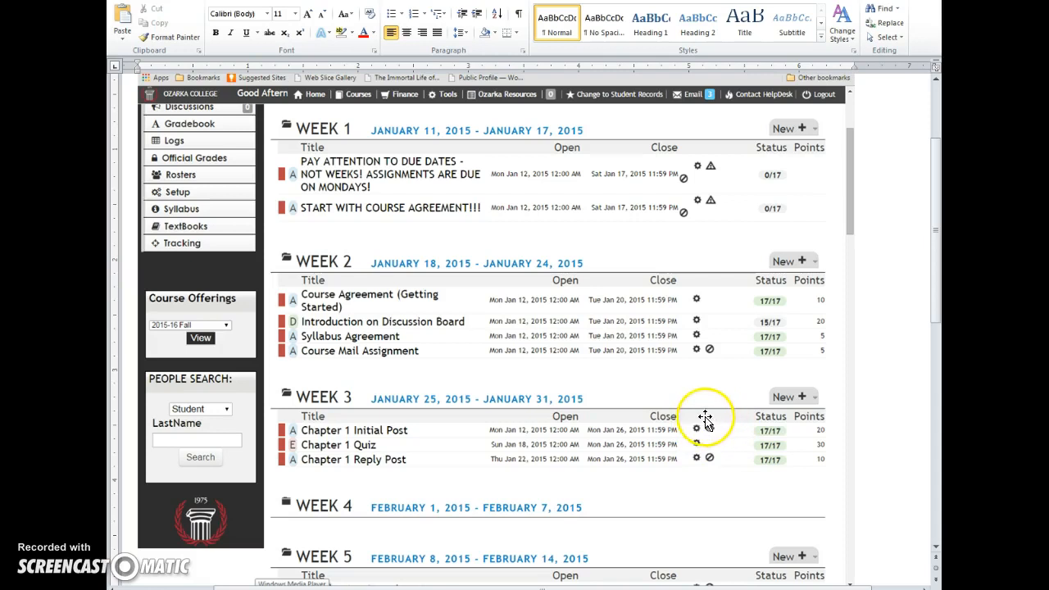
pyautogui.moveTo(730, 422)
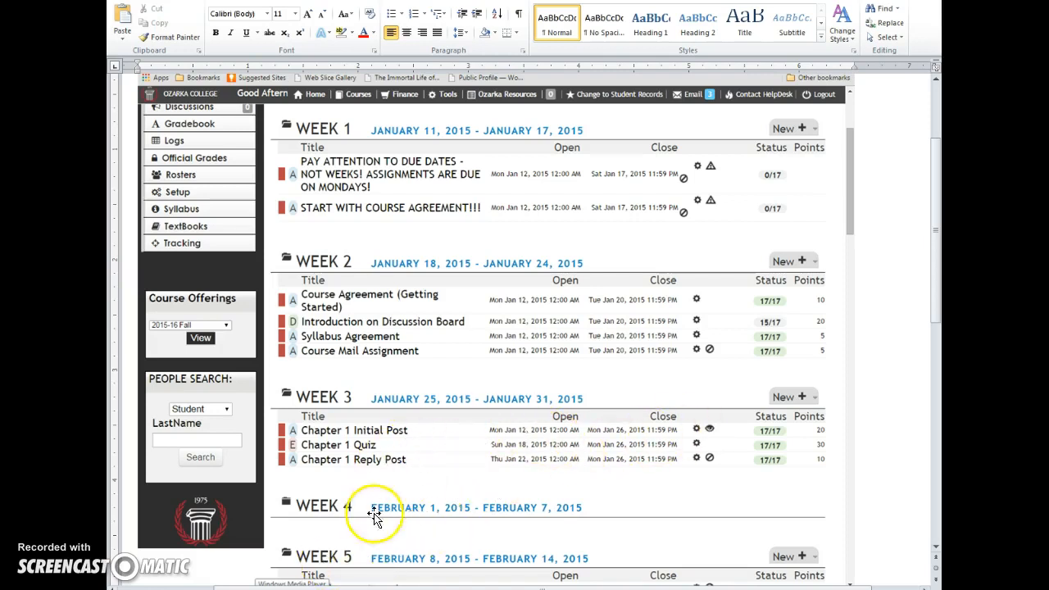
# Step: Return from Word to the COMM1313 activity list showing the Week 3 Chapter 1 Reply Post
pyautogui.click(353, 429)
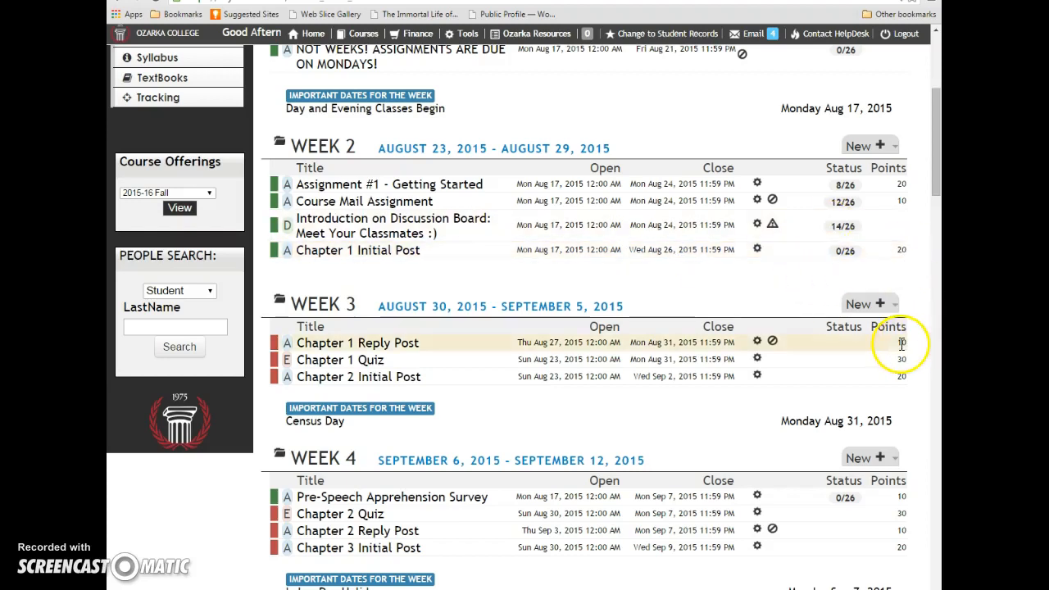
pyautogui.moveTo(660, 250)
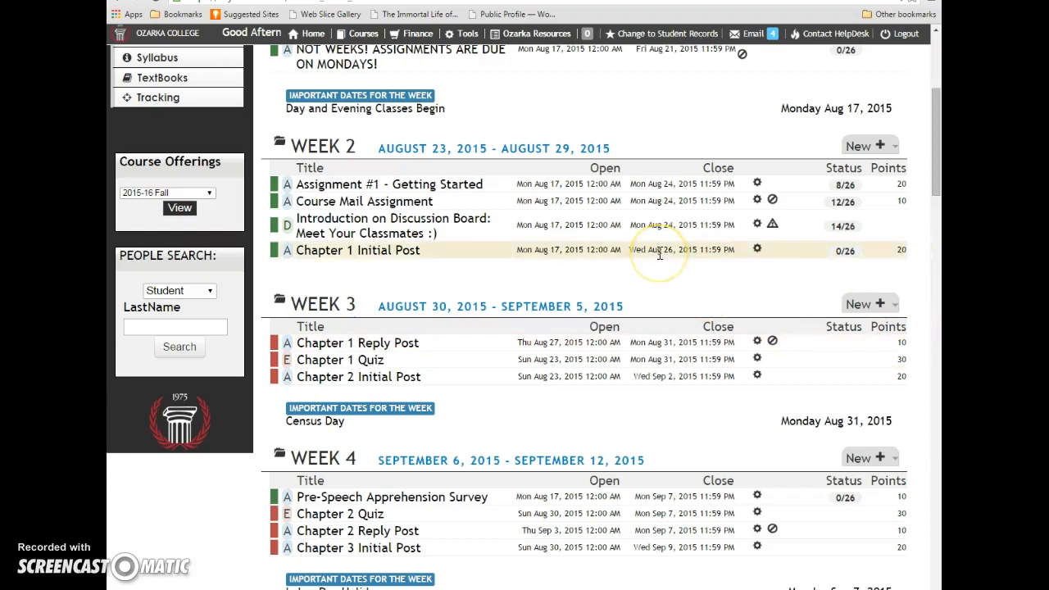
pyautogui.moveTo(676, 343)
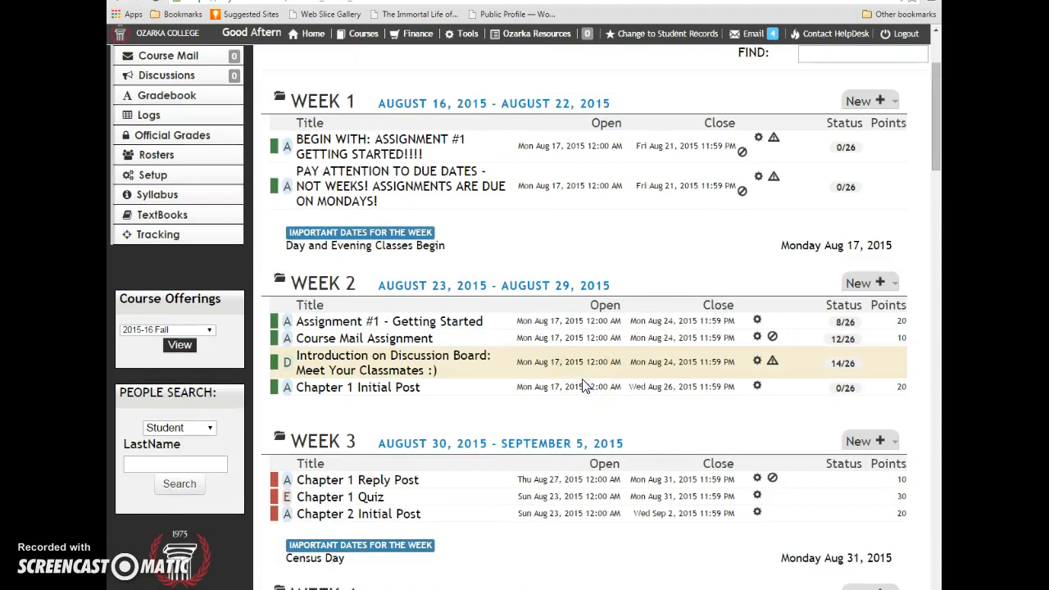
pyautogui.moveTo(618, 386)
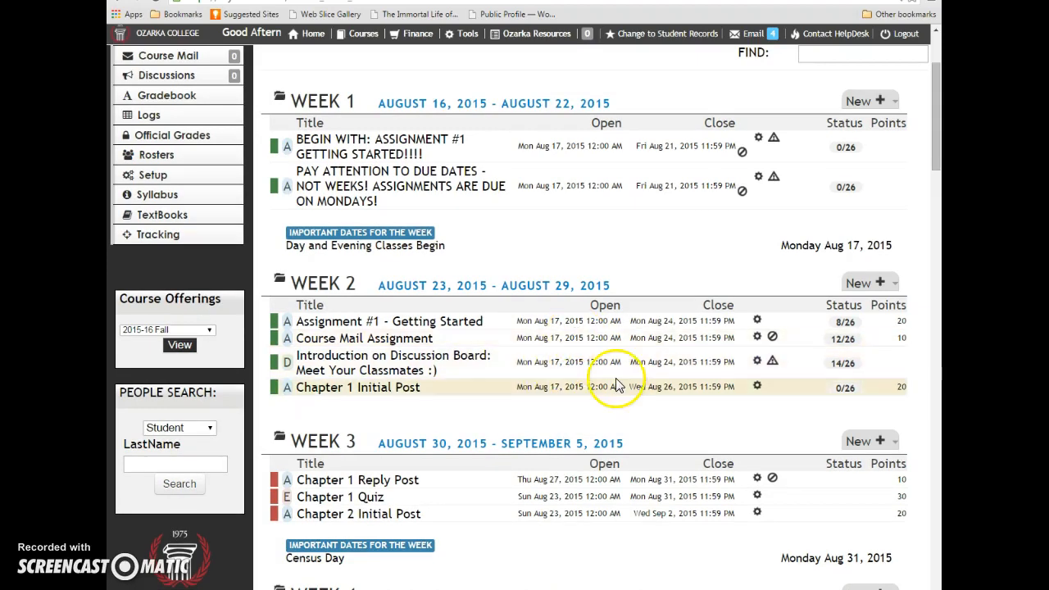